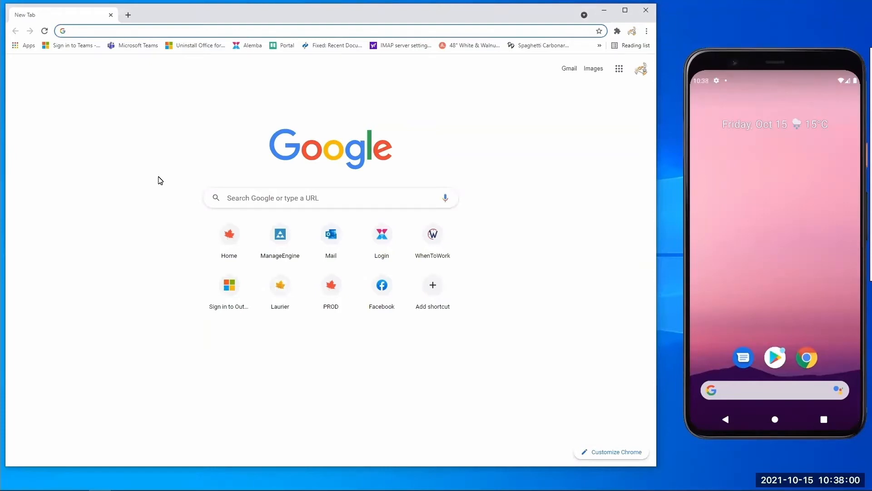
{"action": "type", "text": "myprofile.mic"}
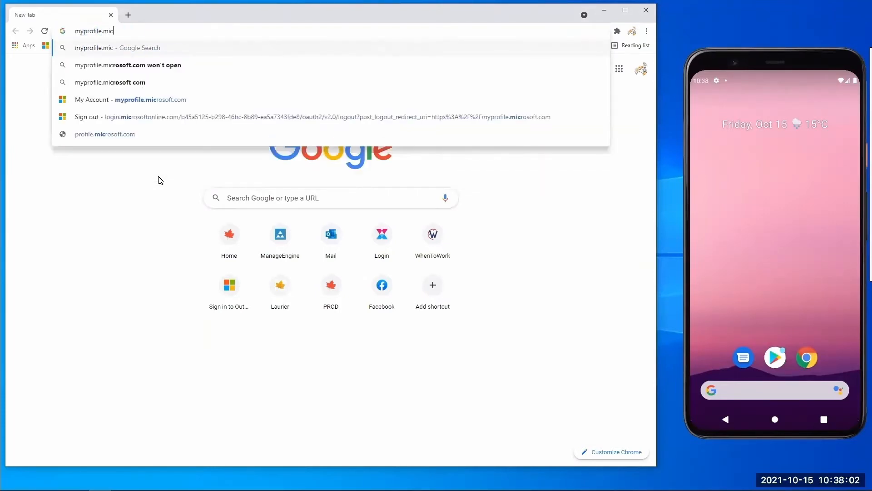
{"action": "type", "text": "rosoft.com"}
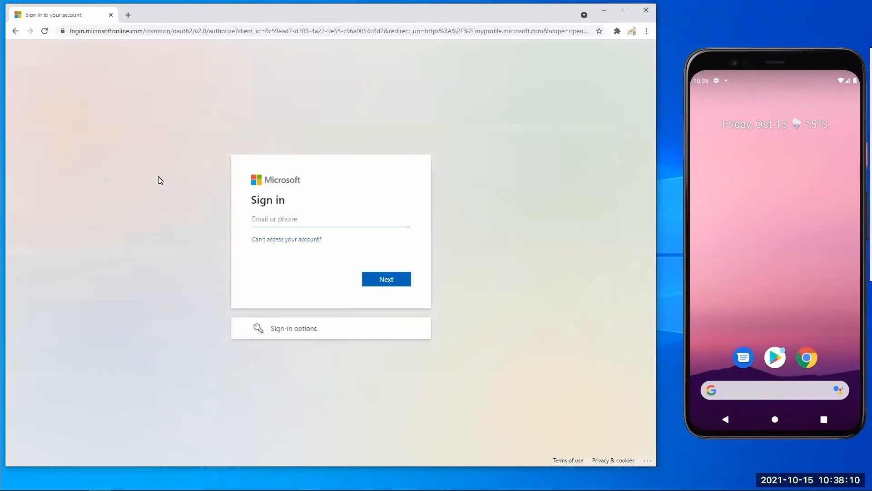
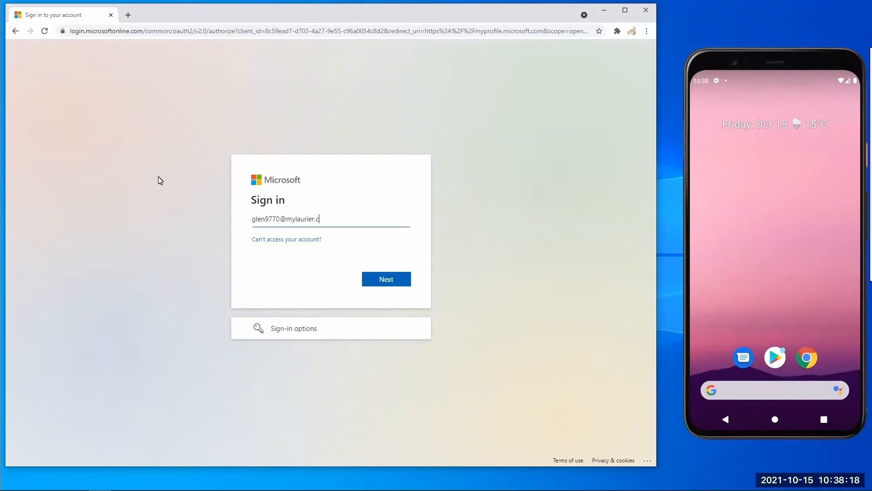
Submit the account and choose Yes on 'Stay signed in?' to reach the My Account overview
{"action": "left_click", "coordinate": [386, 279]}
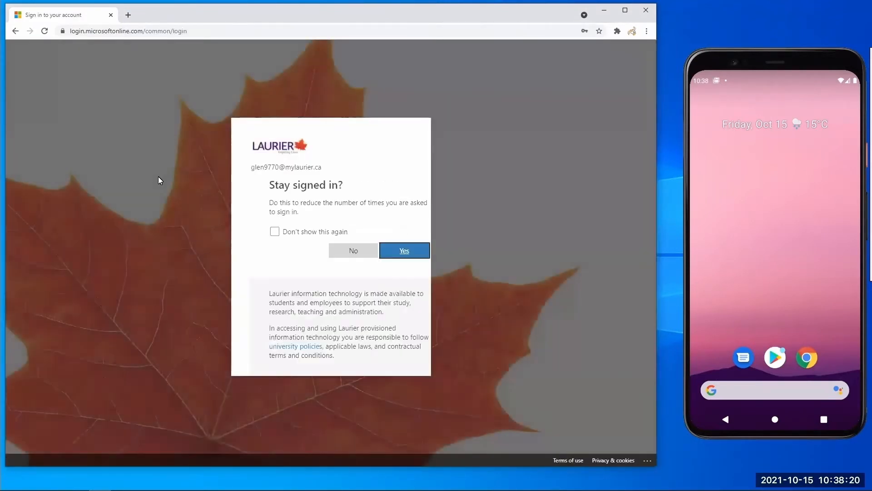
{"action": "left_click", "coordinate": [403, 251]}
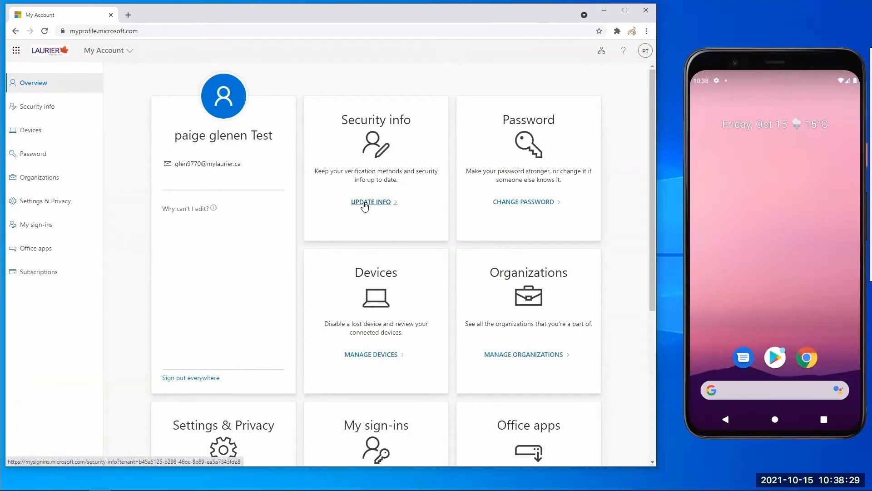
From Security info, add a new method and choose Authenticator app, confirming with Add
{"action": "left_click", "coordinate": [371, 202]}
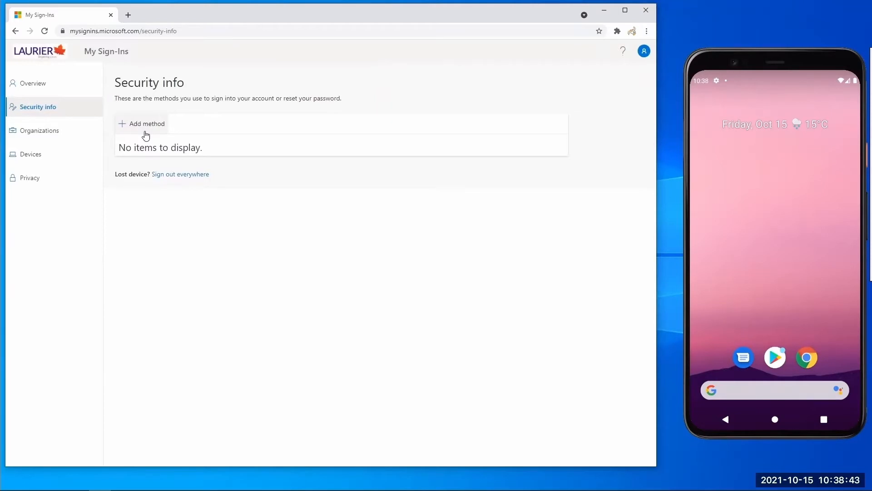
{"action": "left_click", "coordinate": [147, 124]}
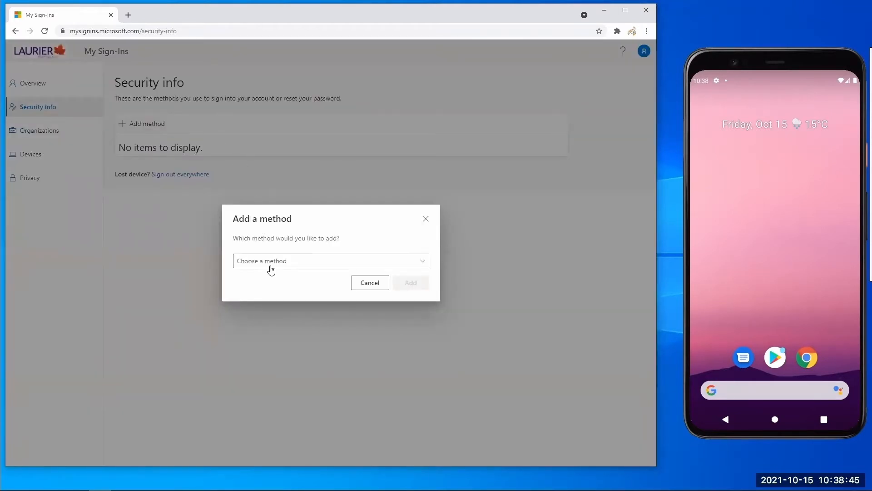
{"action": "left_click", "coordinate": [330, 261]}
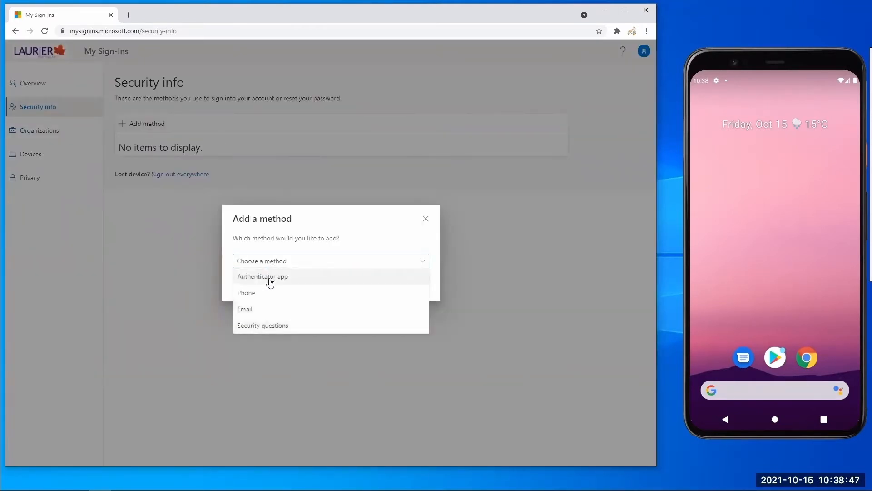
{"action": "left_click", "coordinate": [263, 277]}
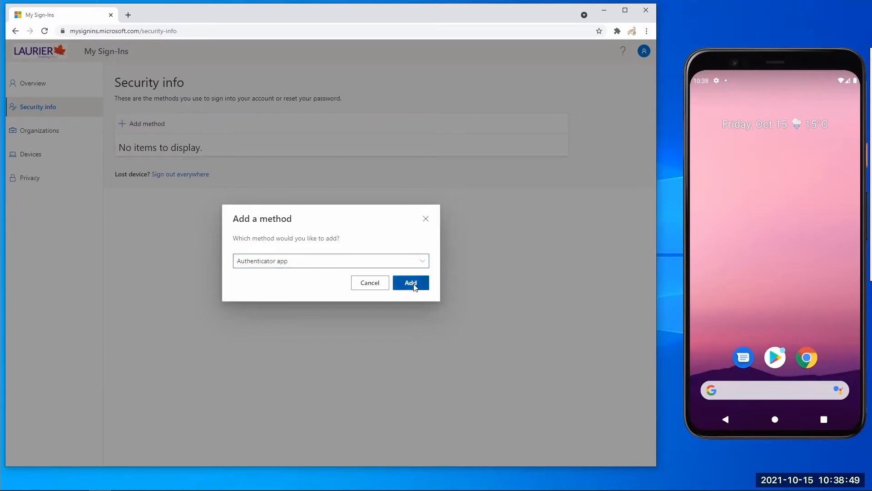
{"action": "left_click", "coordinate": [410, 282]}
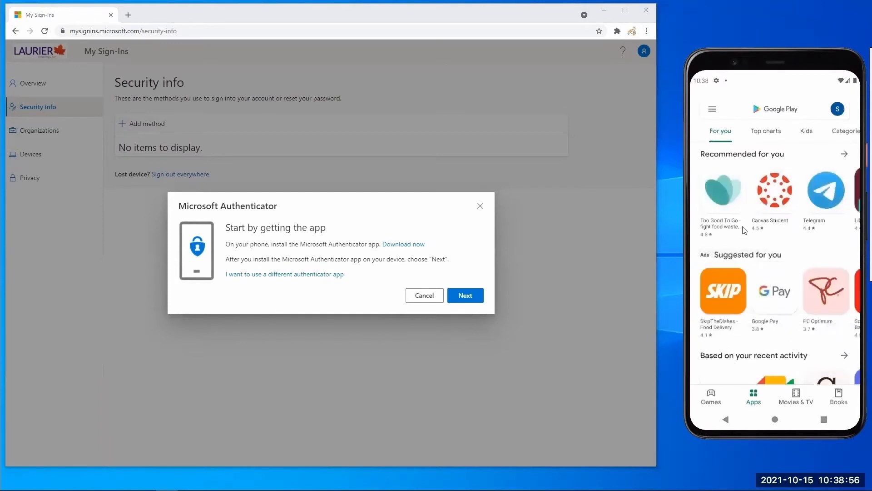
Search Google Play for 'microsoft authenticator' and install the Microsoft Authenticator app
{"action": "left_click", "coordinate": [773, 108]}
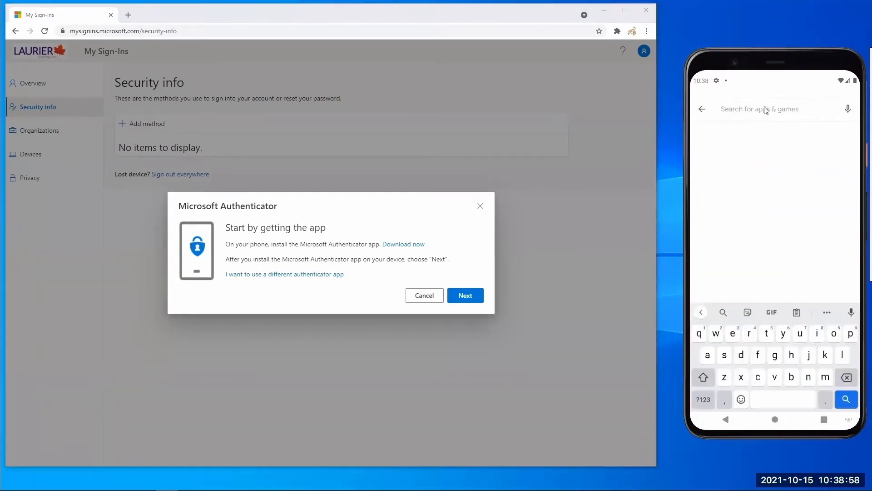
{"action": "type", "text": "microsoft"}
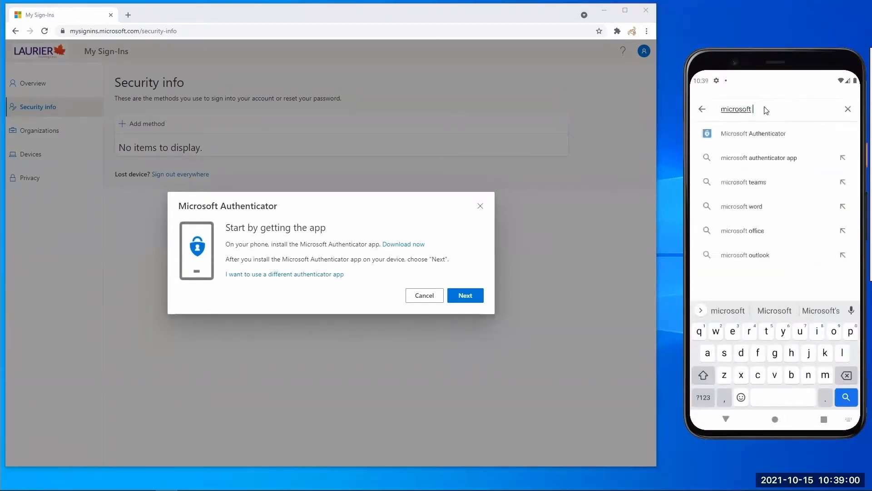
{"action": "type", "text": "auth"}
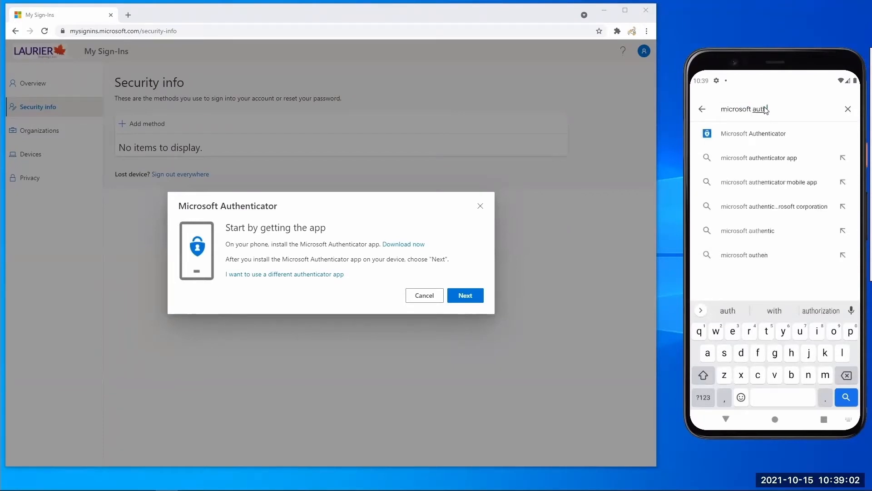
{"action": "type", "text": "enticator"}
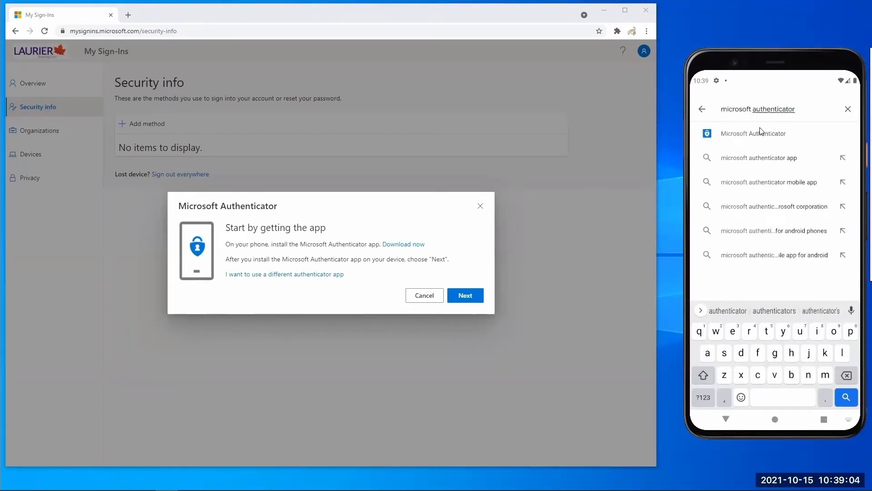
{"action": "left_click", "coordinate": [753, 133]}
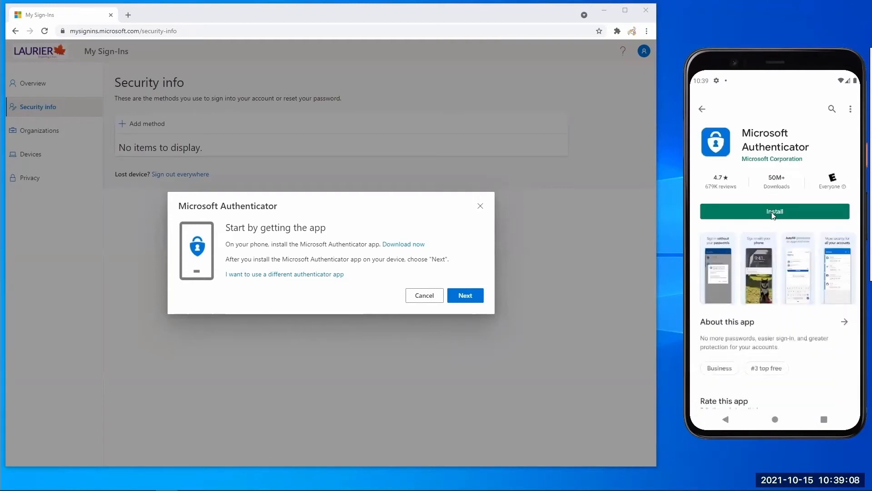
{"action": "left_click", "coordinate": [774, 211]}
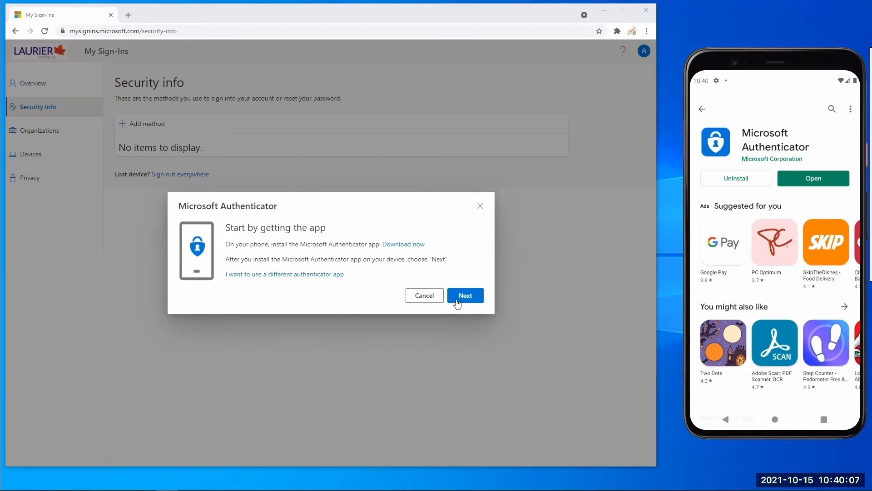
Continue past the app-download step in My Sign-Ins and launch Authenticator from the Play Store
{"action": "left_click", "coordinate": [464, 295]}
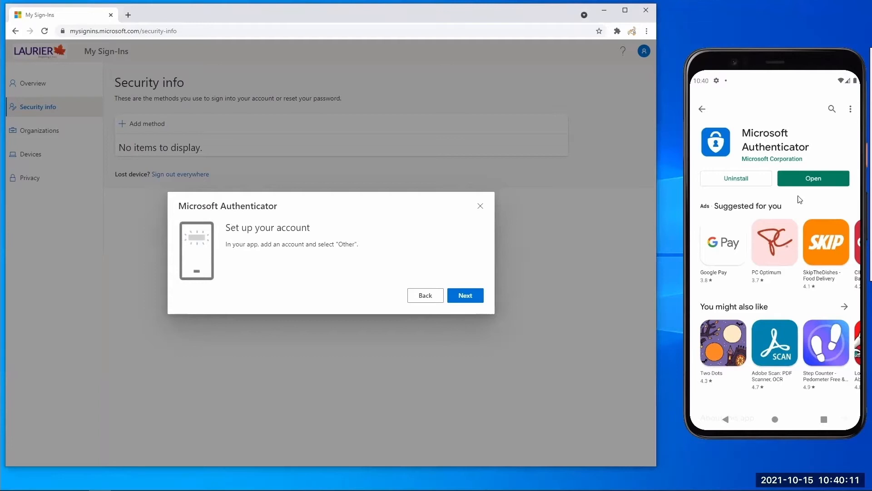
{"action": "mouse_move", "coordinate": [812, 178]}
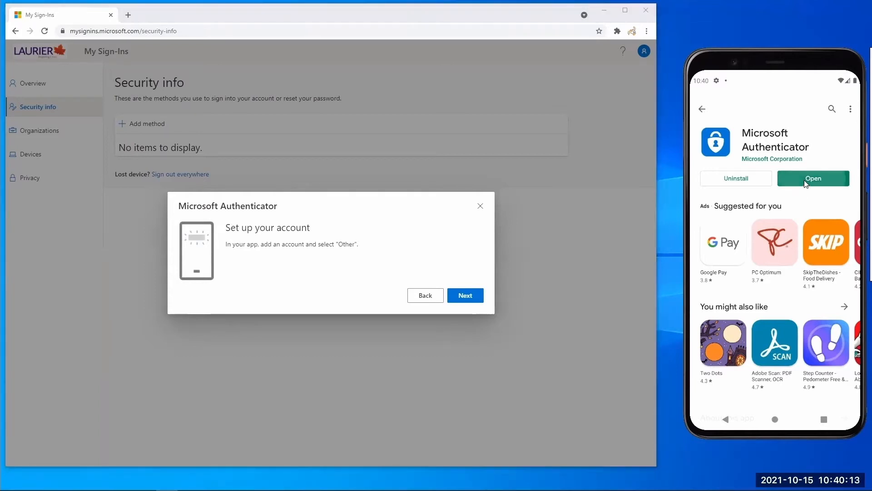
{"action": "left_click", "coordinate": [812, 178]}
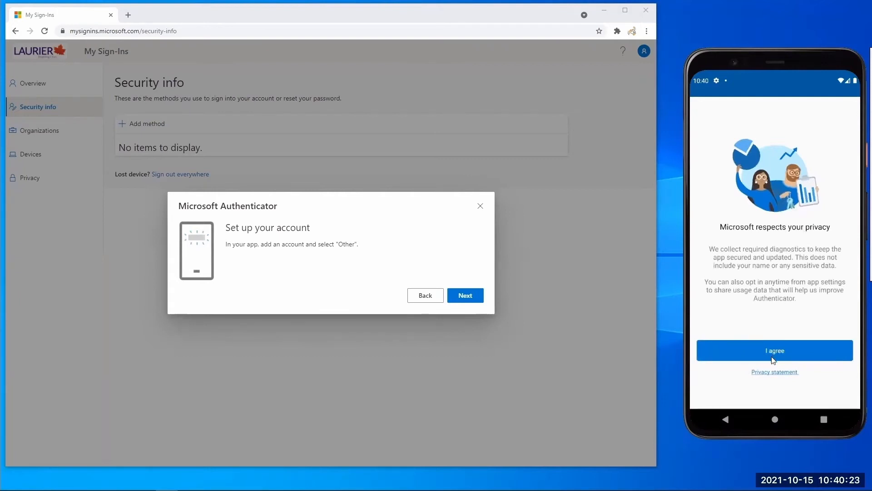
Accept the privacy notice, skip the intro, and start adding a work or school account
{"action": "left_click", "coordinate": [774, 350]}
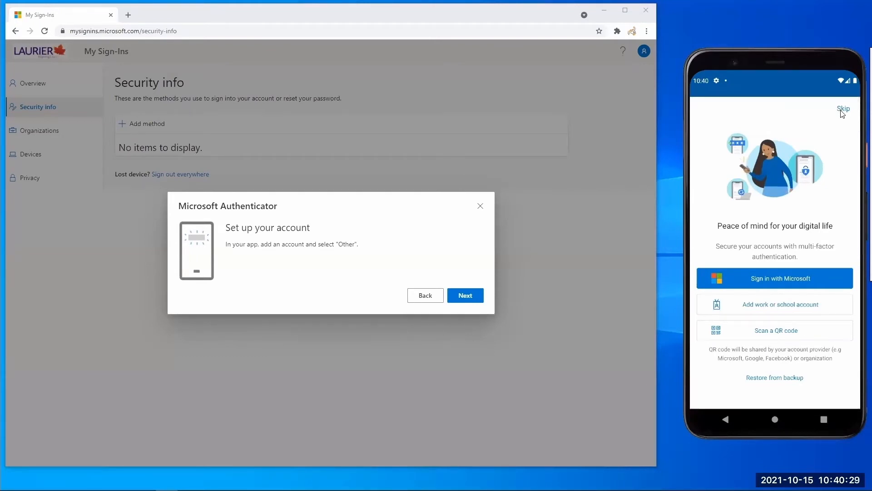
{"action": "left_click", "coordinate": [843, 109]}
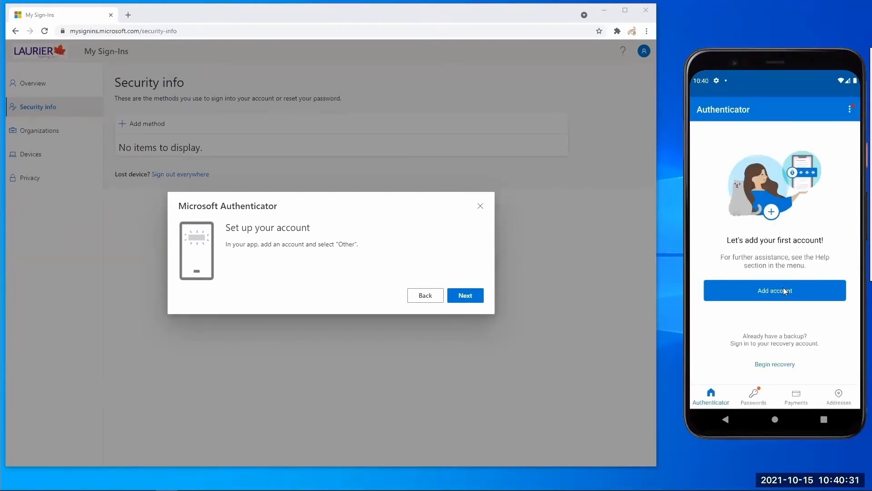
{"action": "left_click", "coordinate": [774, 290]}
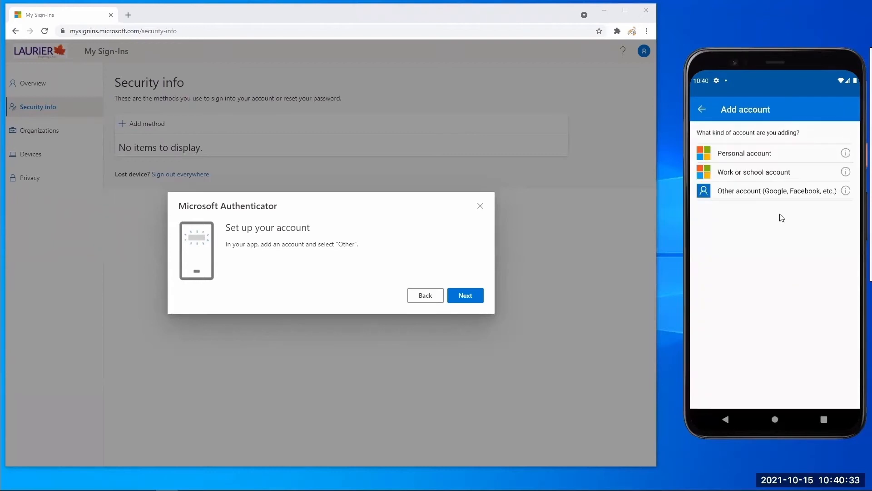
{"action": "mouse_move", "coordinate": [727, 175]}
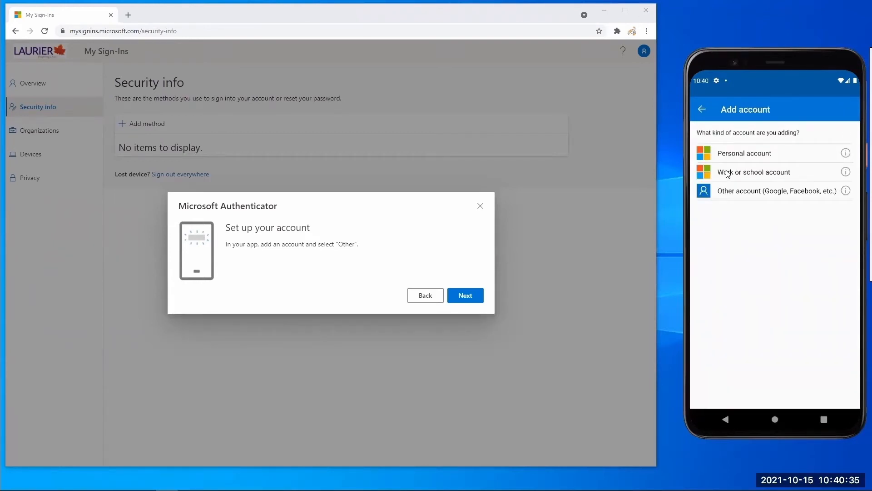
{"action": "left_click", "coordinate": [753, 172]}
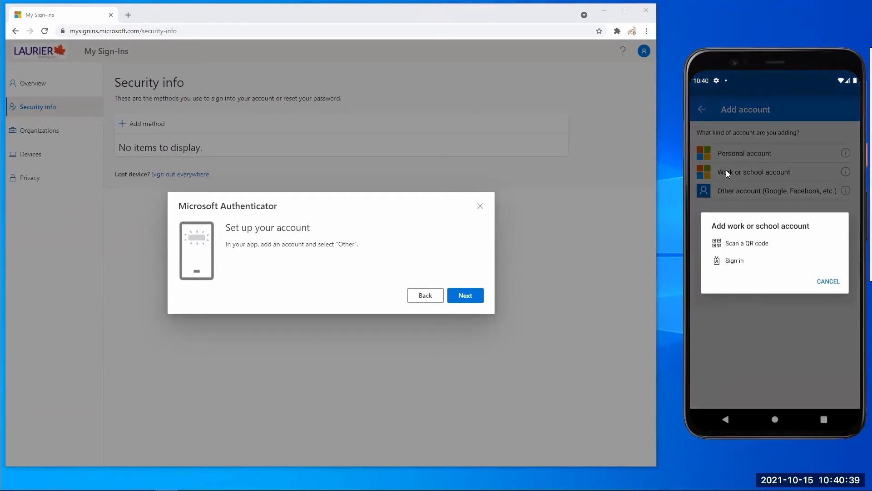
{"action": "mouse_move", "coordinate": [755, 250]}
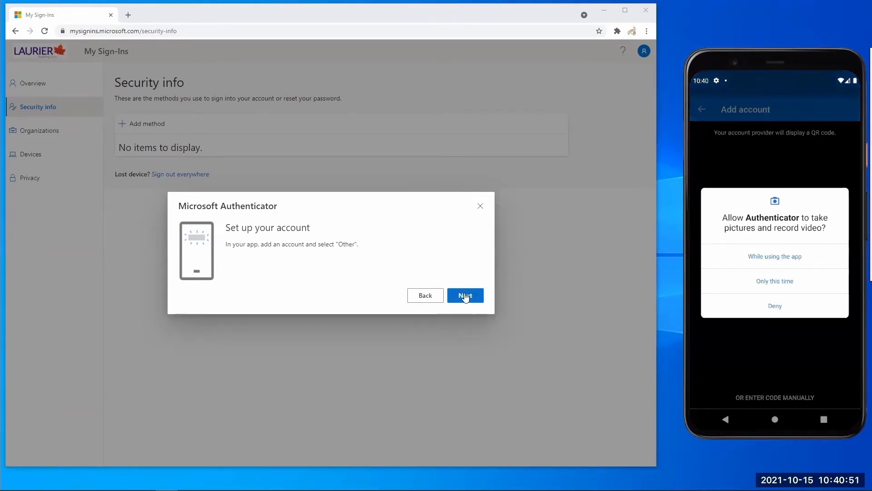
Show the QR code, allow camera access, view the added Laurier account's code, and continue
{"action": "left_click", "coordinate": [466, 296]}
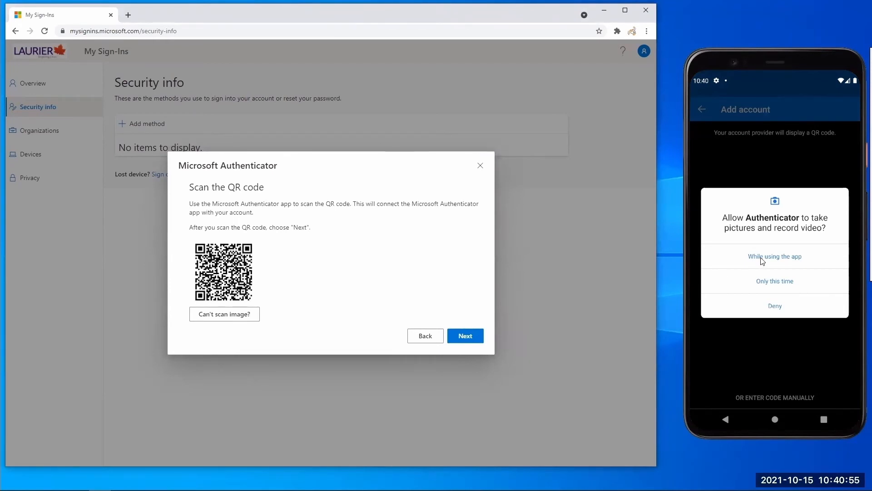
{"action": "left_click", "coordinate": [774, 257]}
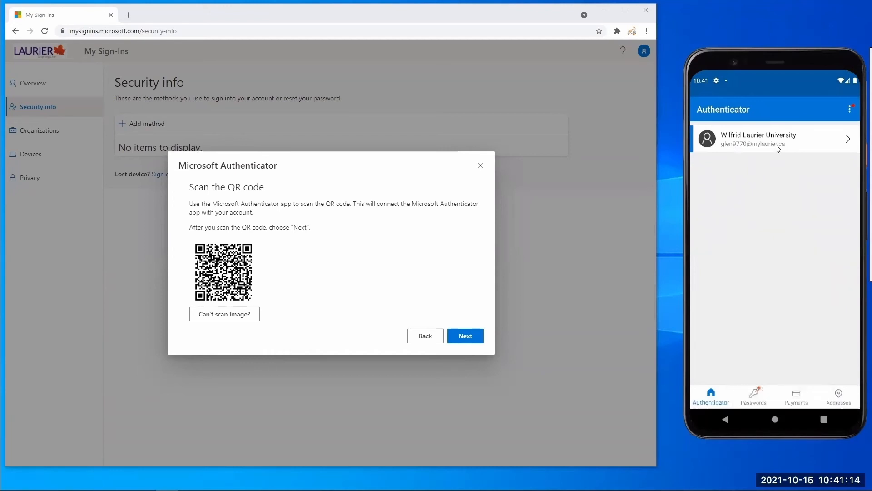
{"action": "left_click", "coordinate": [774, 138]}
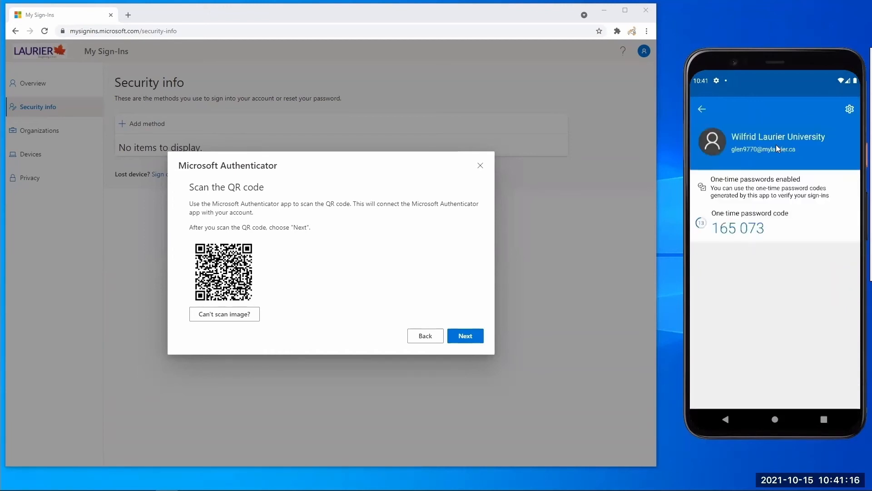
{"action": "mouse_move", "coordinate": [582, 240]}
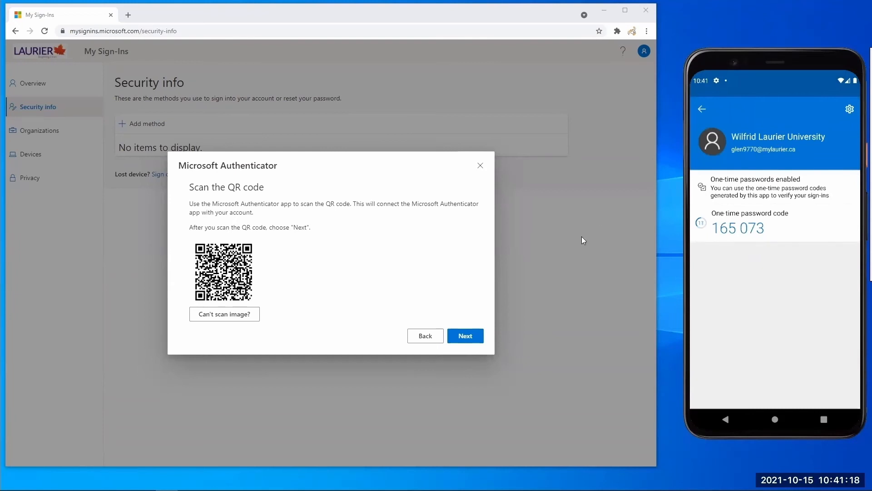
{"action": "left_click", "coordinate": [465, 336]}
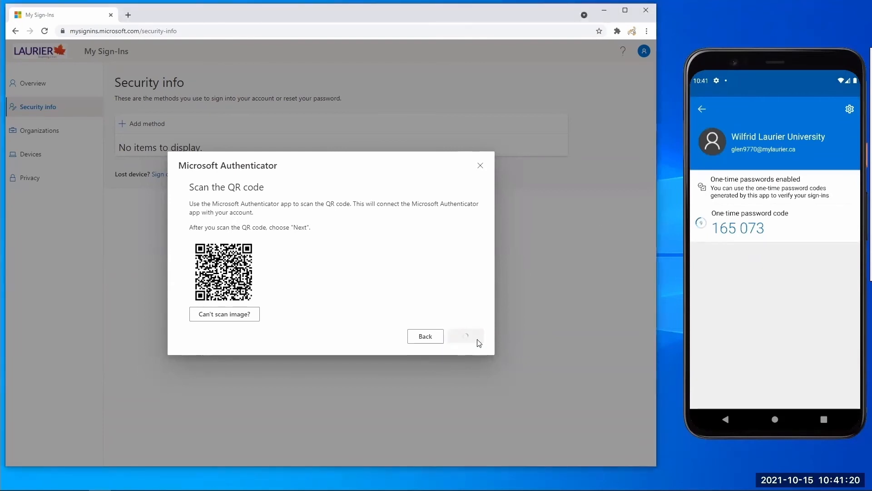
Enter the six-digit Authenticator code and submit it so the Authenticator app is registered
{"action": "left_click", "coordinate": [465, 336]}
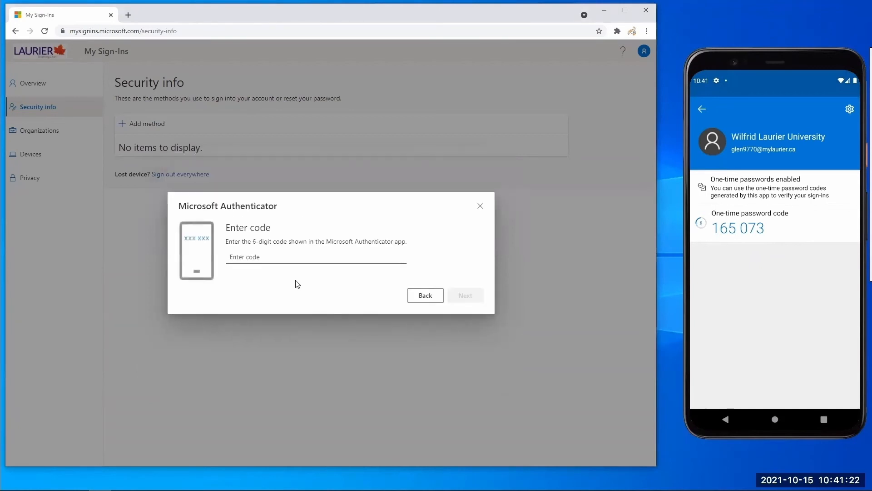
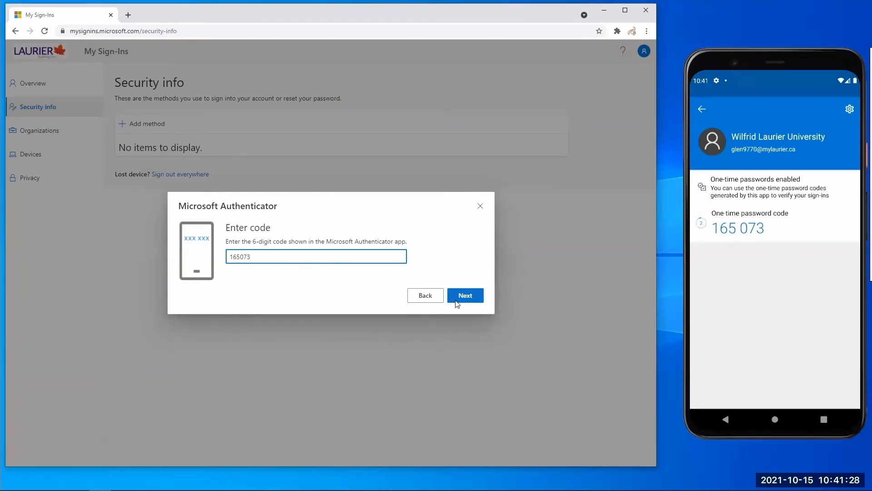
{"action": "left_click", "coordinate": [465, 294]}
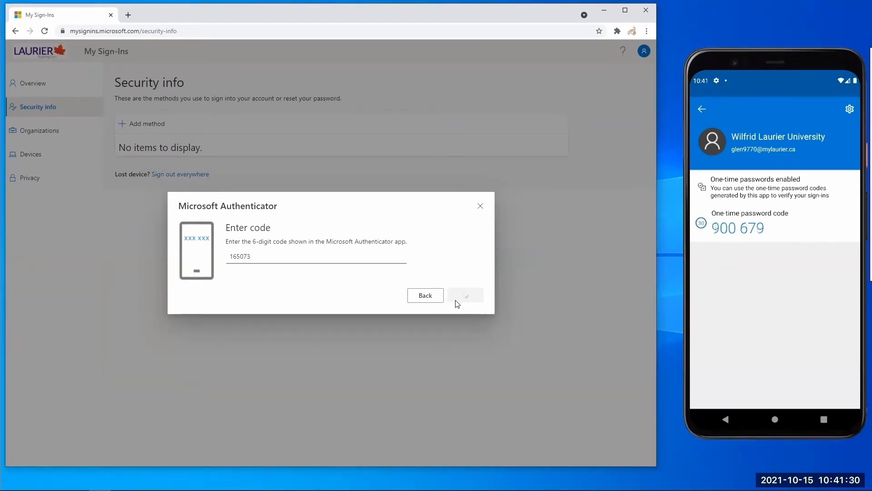
{"action": "left_click", "coordinate": [465, 294]}
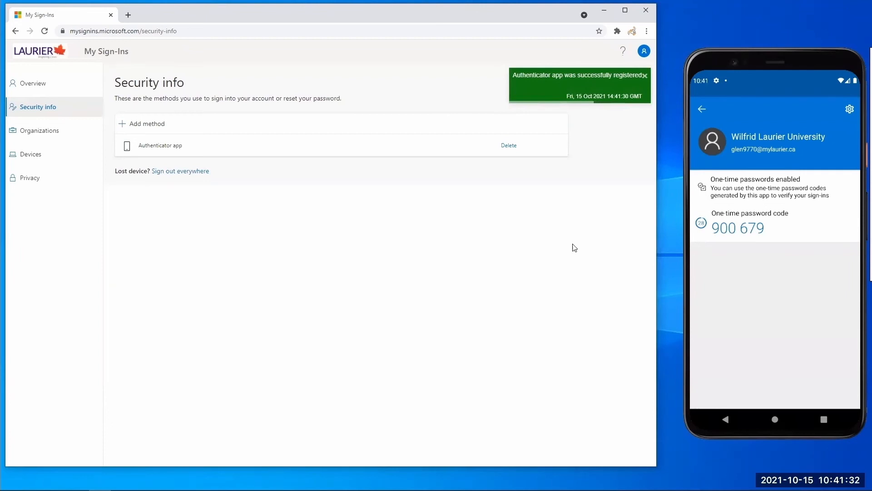
{"action": "mouse_move", "coordinate": [701, 115]}
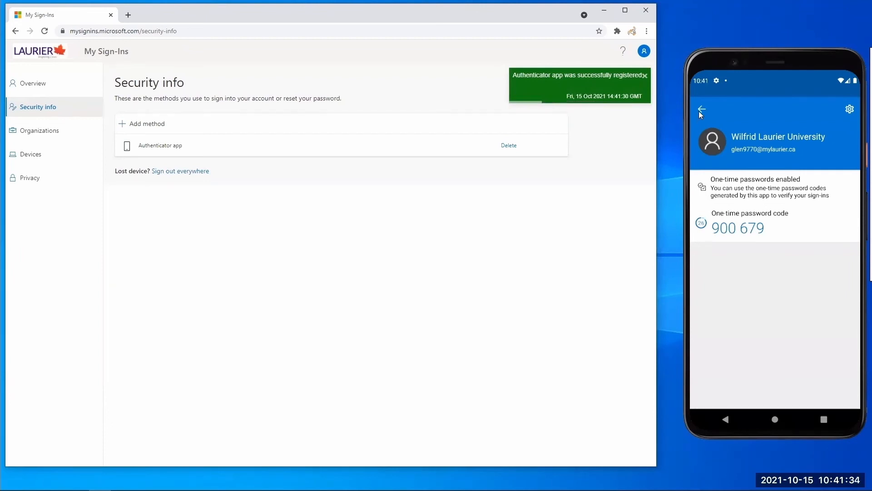
{"action": "left_click", "coordinate": [645, 75]}
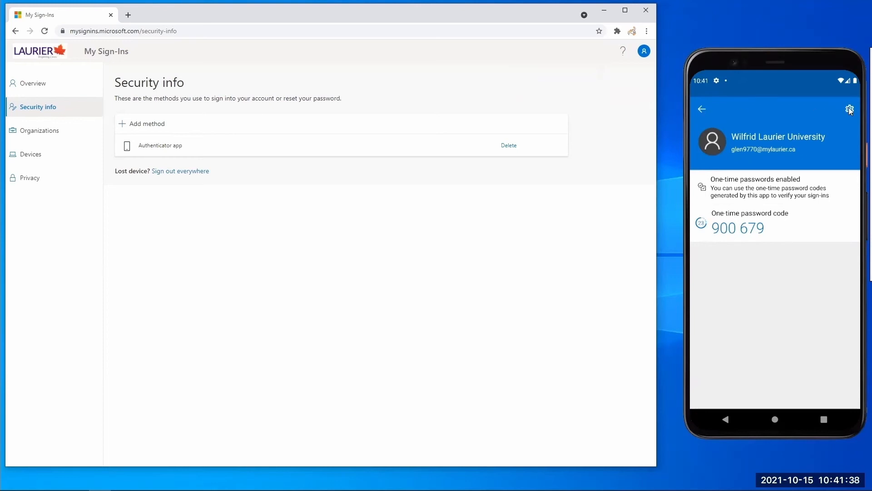
{"action": "left_click", "coordinate": [702, 108]}
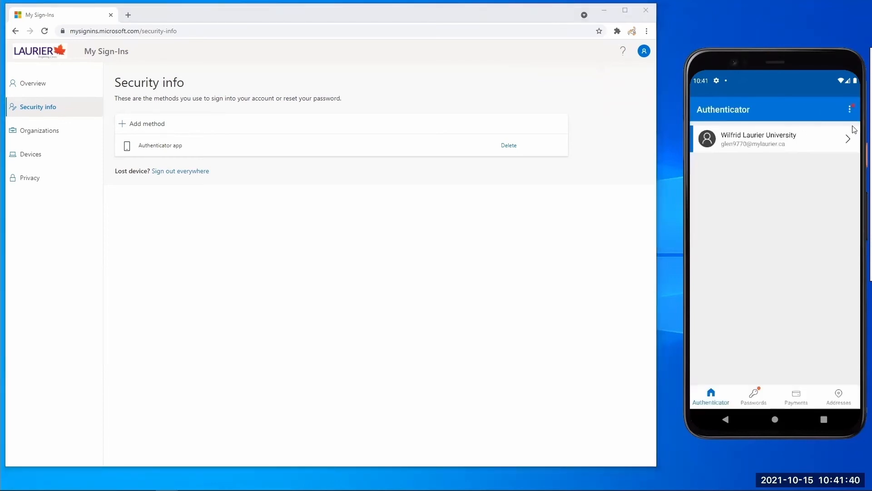
{"action": "left_click", "coordinate": [861, 109]}
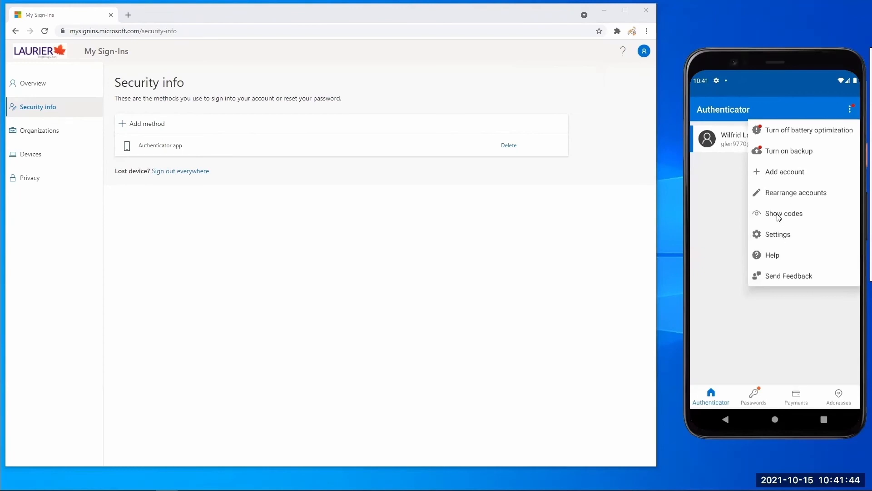
{"action": "mouse_move", "coordinate": [784, 213]}
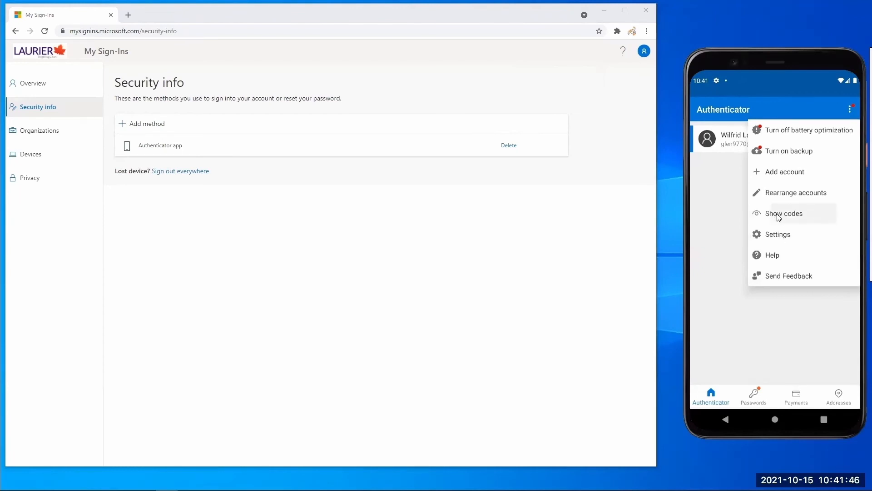
{"action": "left_click", "coordinate": [783, 213]}
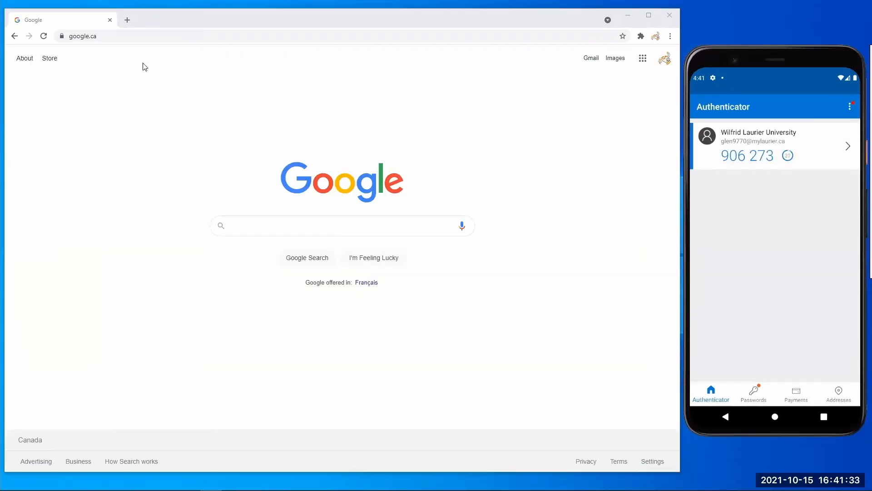
Go to myprofile.microsoft.com again and pick the mylaurier account, reaching the password prompt
{"action": "left_click", "coordinate": [84, 36]}
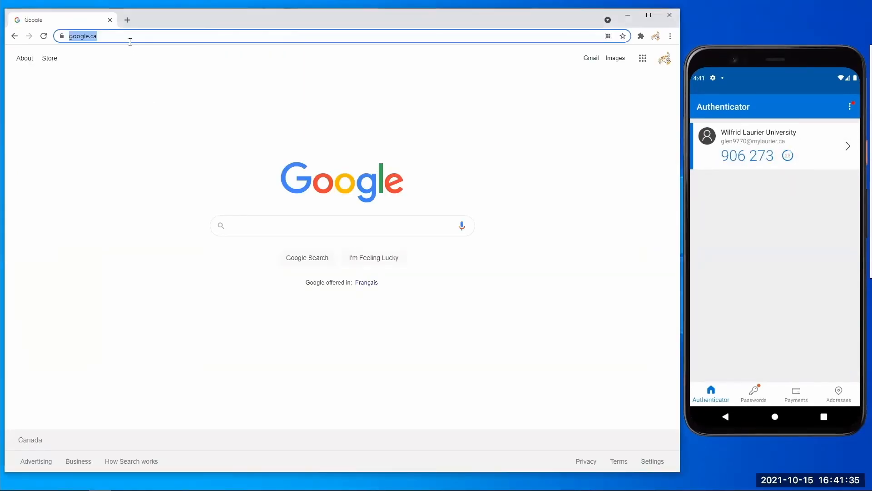
{"action": "type", "text": "myprofile.microsoft.com"}
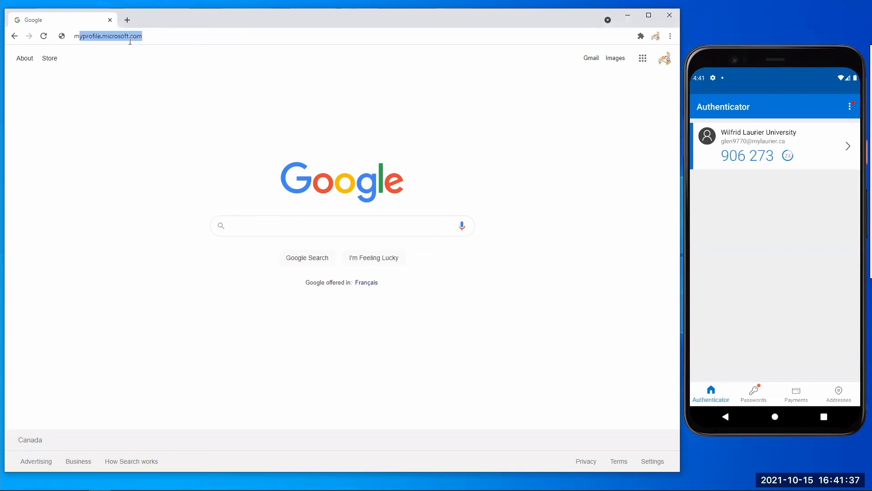
{"action": "left_click", "coordinate": [108, 36]}
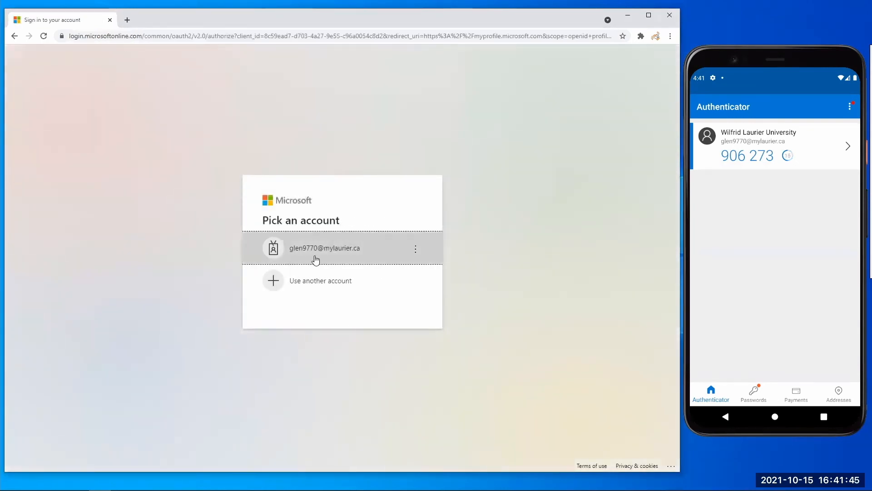
{"action": "left_click", "coordinate": [324, 247]}
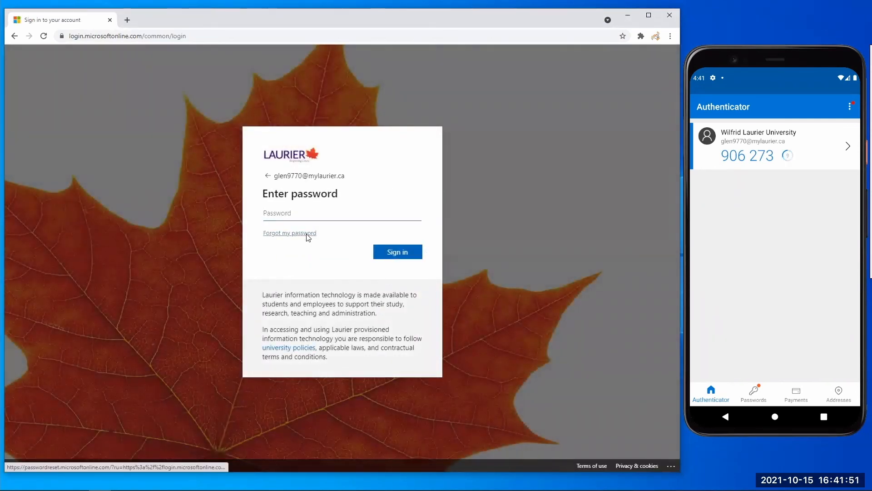
Choose Forgot my password and enter the CAPTCHA picture characters to proceed
{"action": "left_click", "coordinate": [289, 233]}
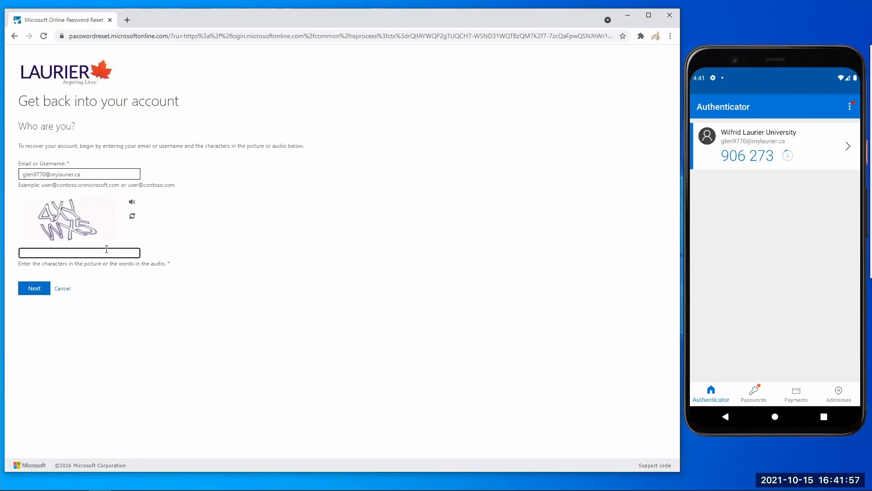
{"action": "type", "text": "4"}
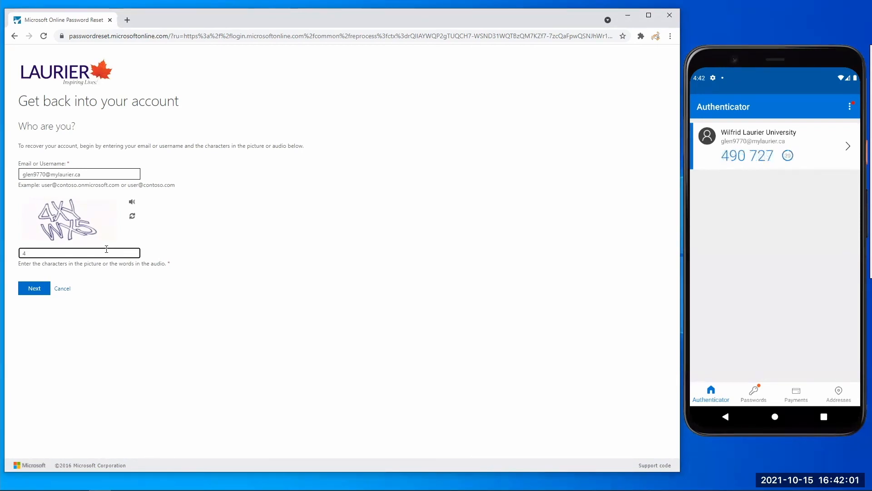
{"action": "type", "text": "XY"}
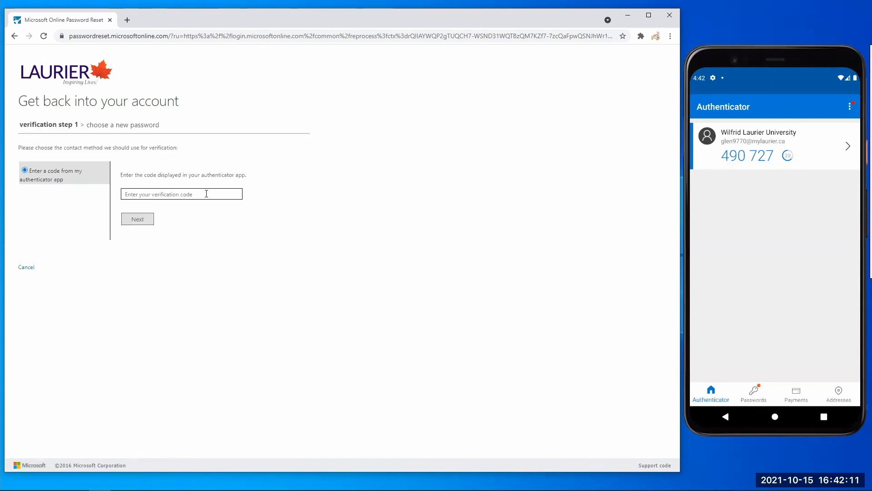
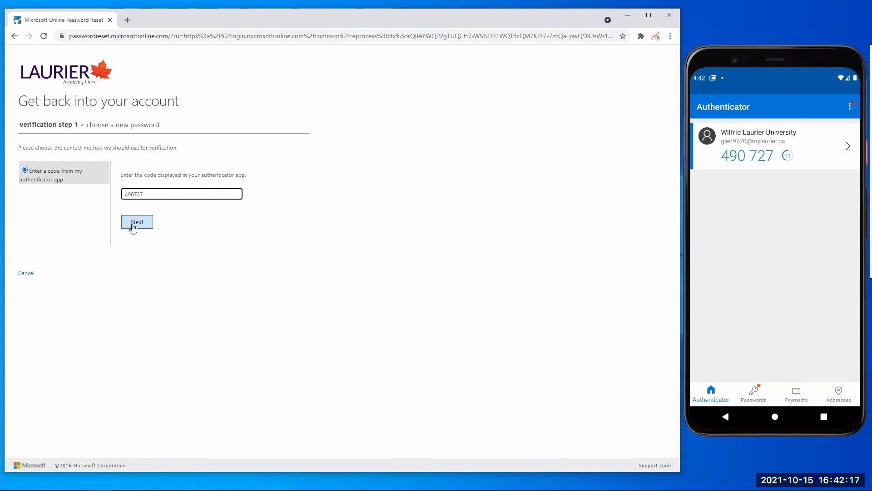
Enter the Authenticator app's current one-time code and submit it for verification
{"action": "left_click", "coordinate": [137, 222]}
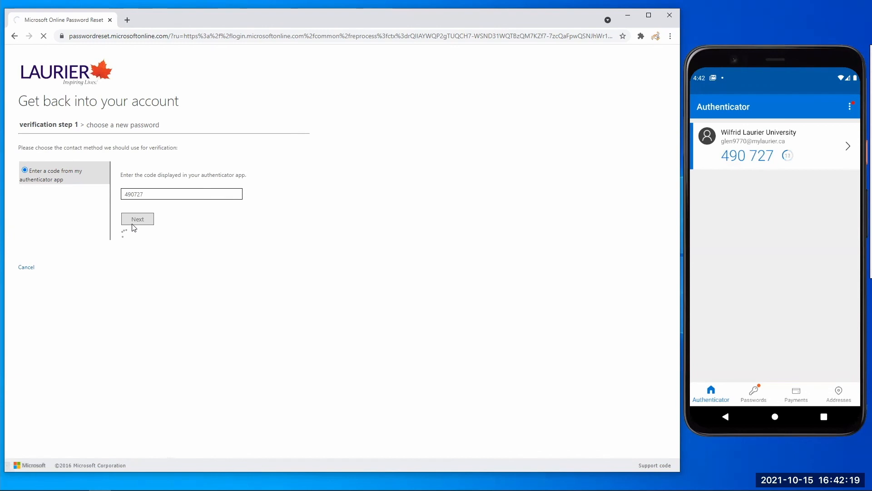
{"action": "left_click", "coordinate": [138, 218]}
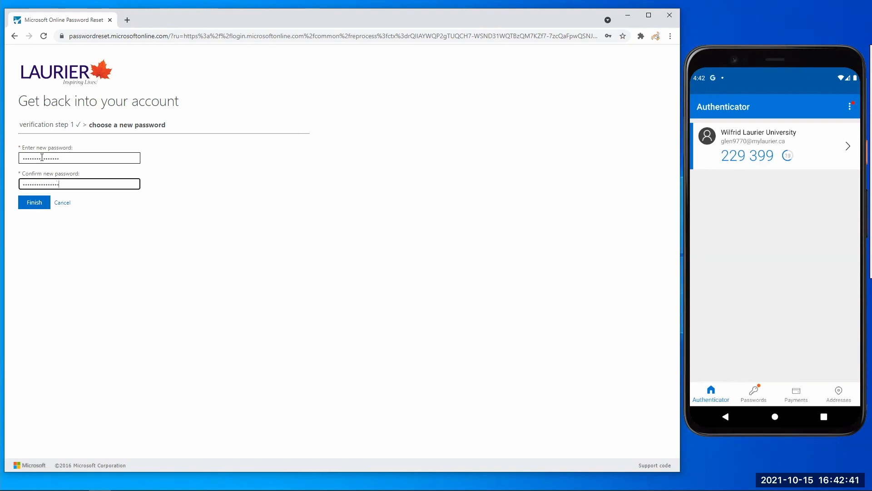
Submit the matching new password with Finish to complete the reset
{"action": "left_click", "coordinate": [34, 201]}
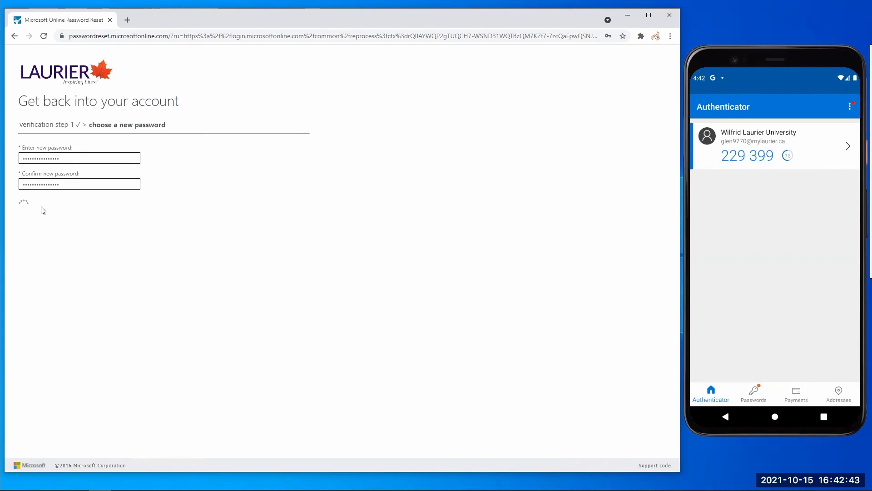